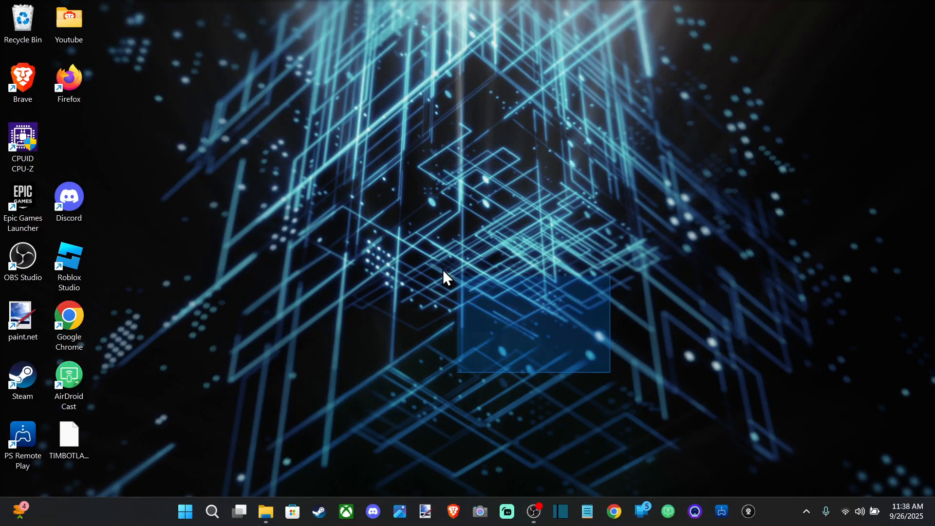
Search Windows for 'power' so 'Choose a power plan' appears as the best match
click(184, 511)
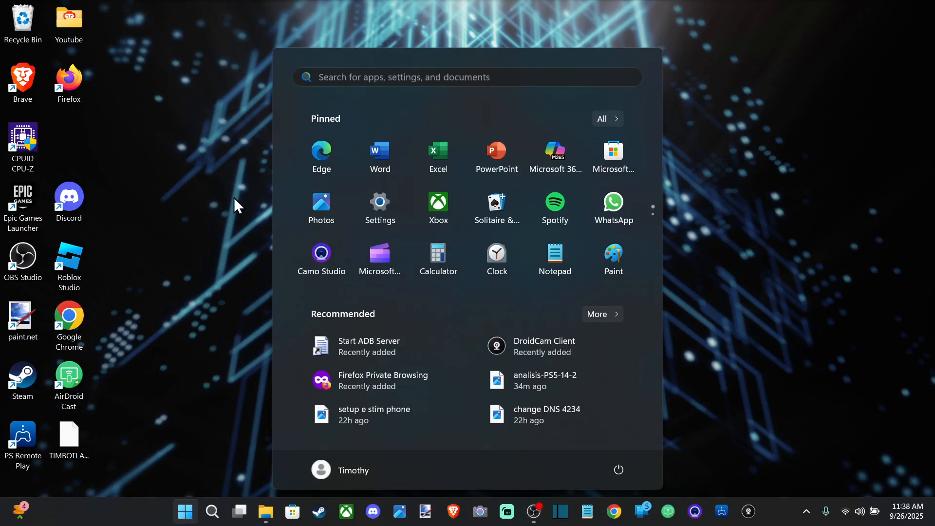
click(184, 512)
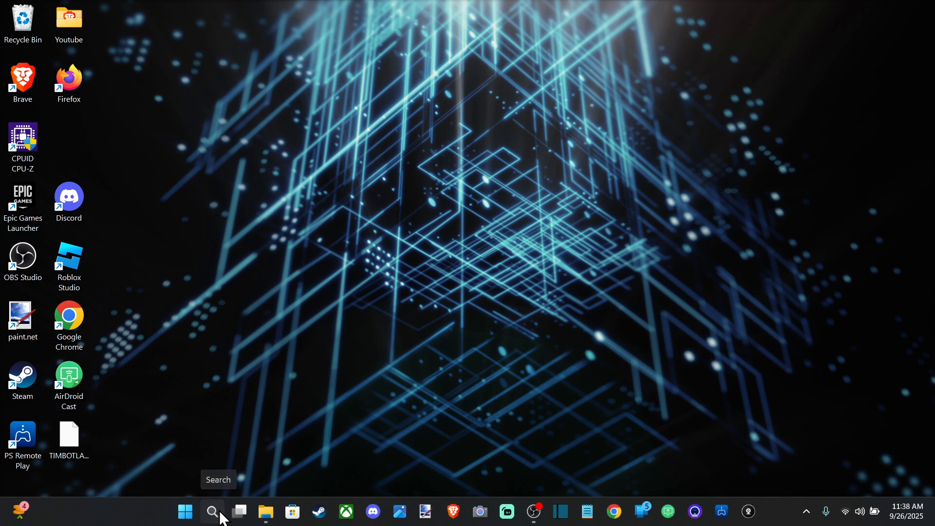
click(213, 512)
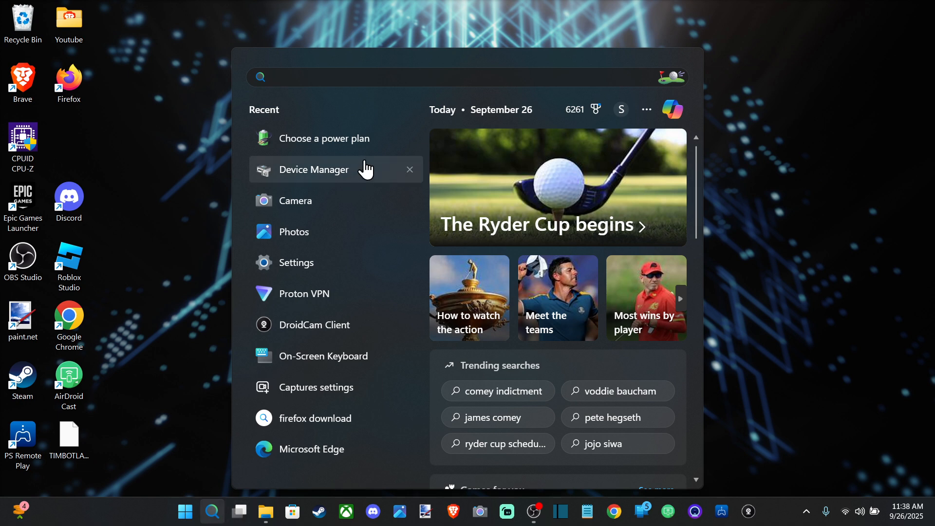
text(power)
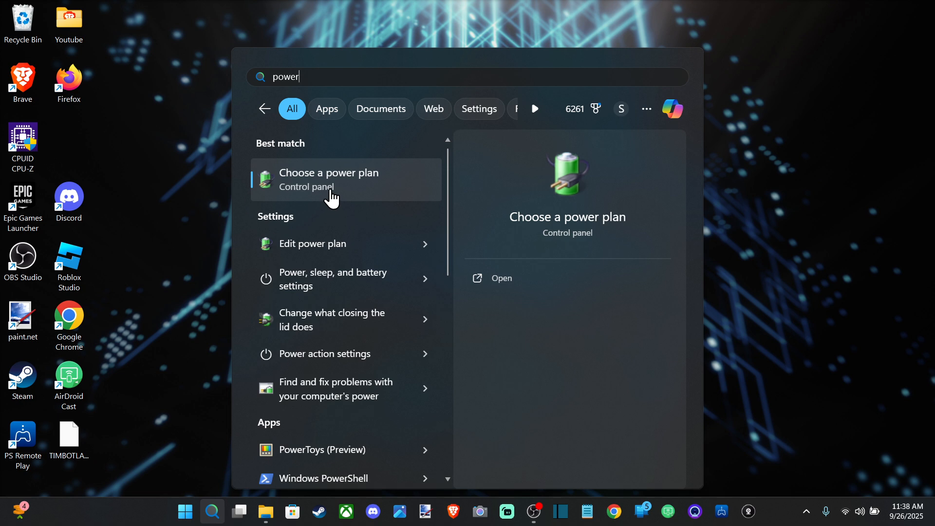
Open the 'Choose a power plan' Control Panel result to show the Balanced and Ultimate Performance plans
click(328, 178)
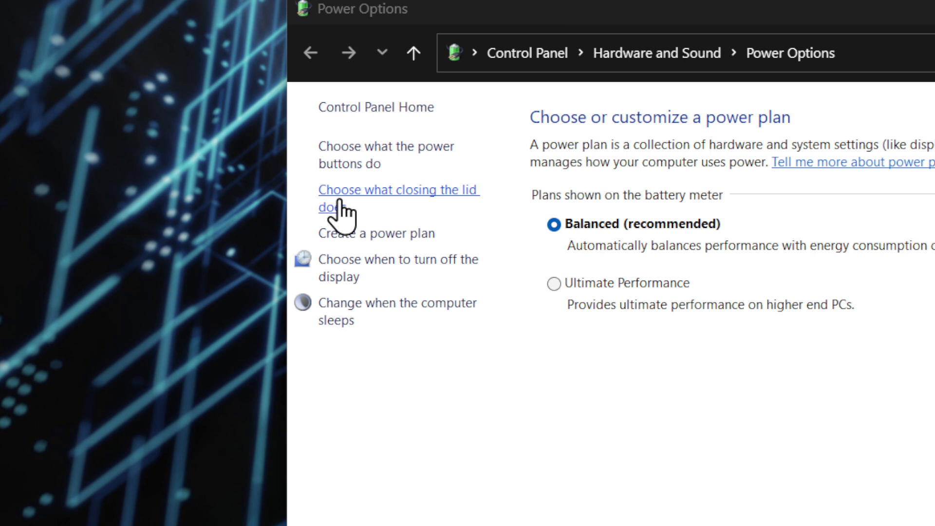
mouse_move(451, 212)
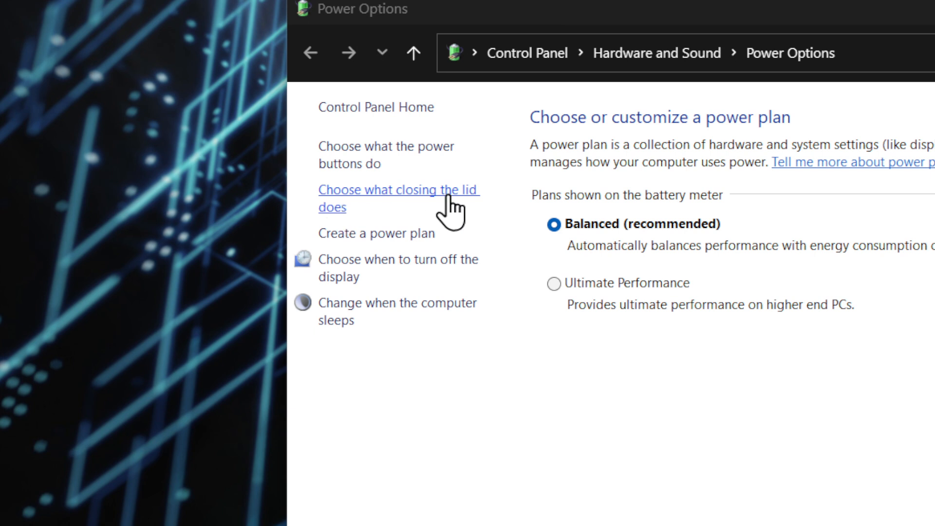
Open the lid-closing settings and keep Sleep as the lid action on battery and plugged in
click(398, 198)
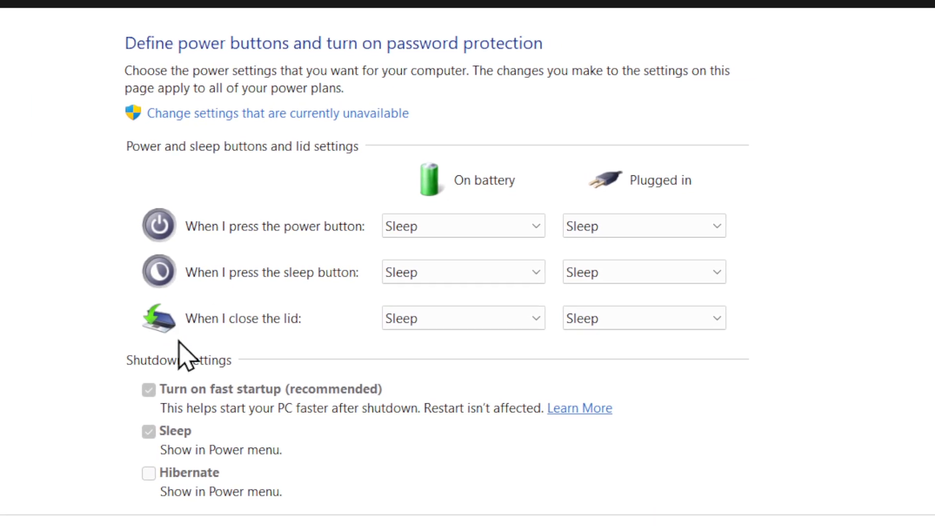
click(462, 318)
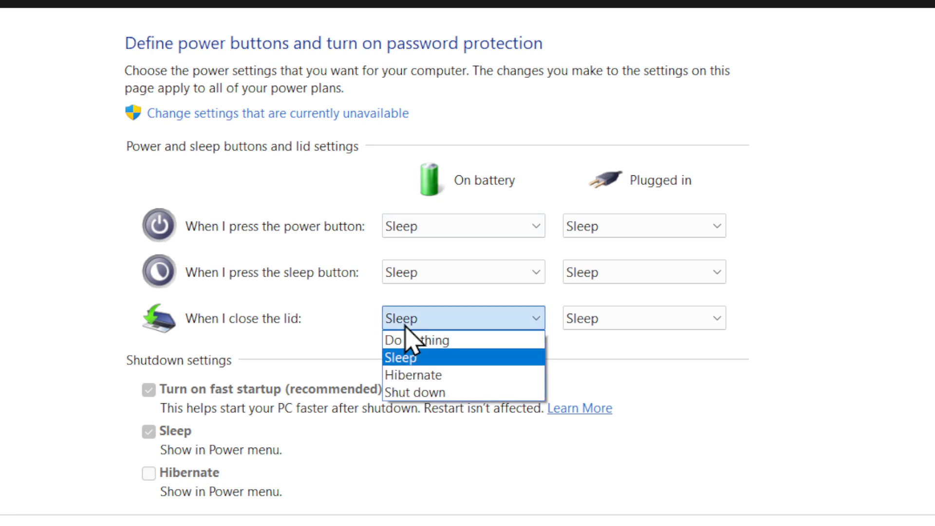
mouse_move(414, 392)
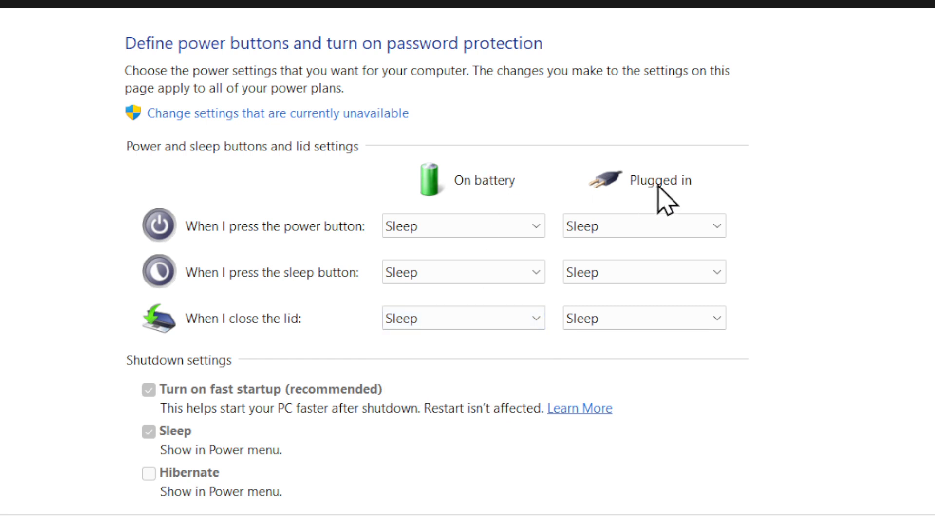
click(643, 318)
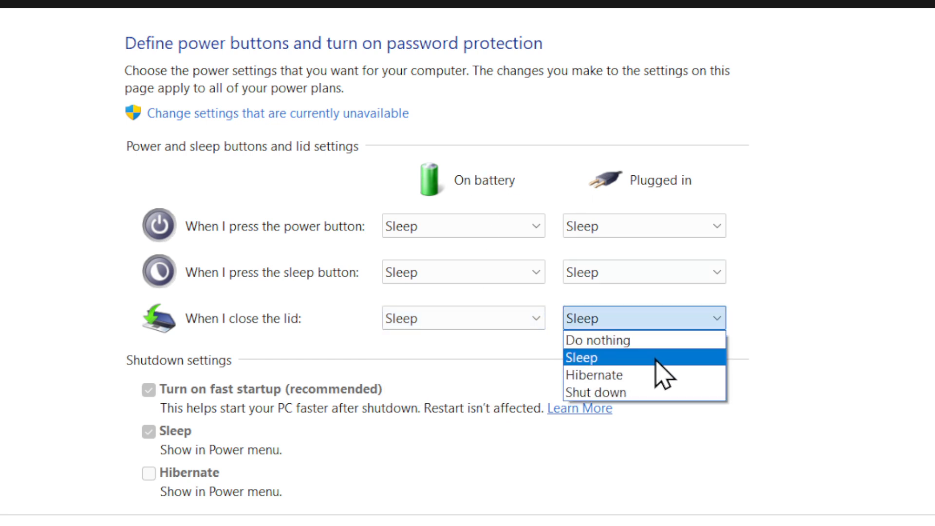
click(580, 357)
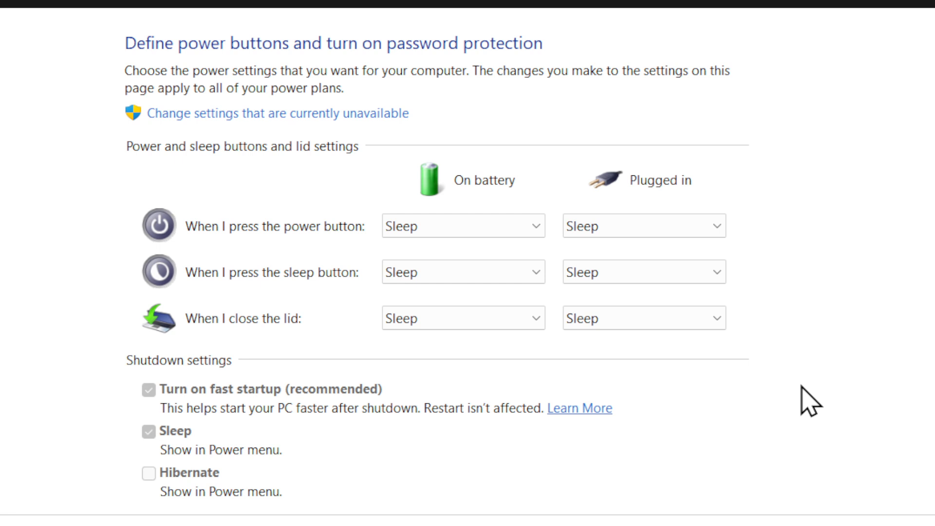
click(644, 318)
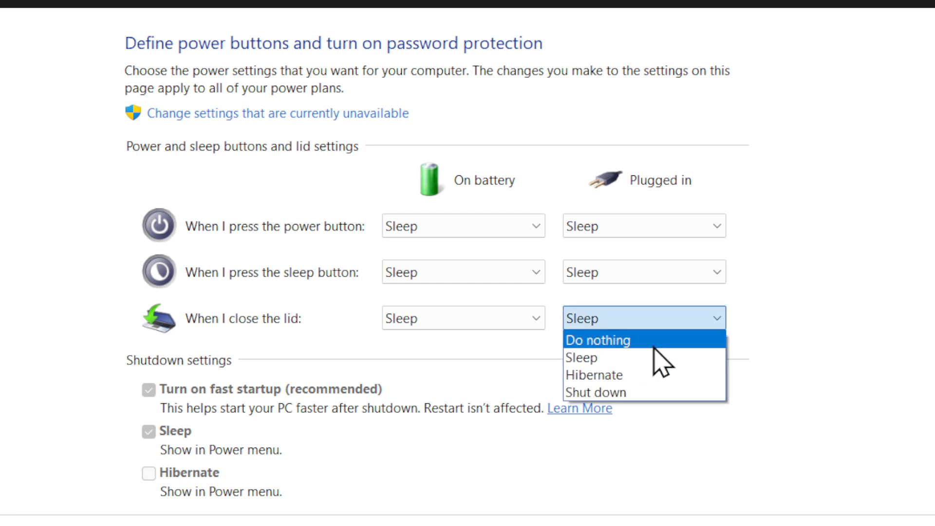
click(579, 357)
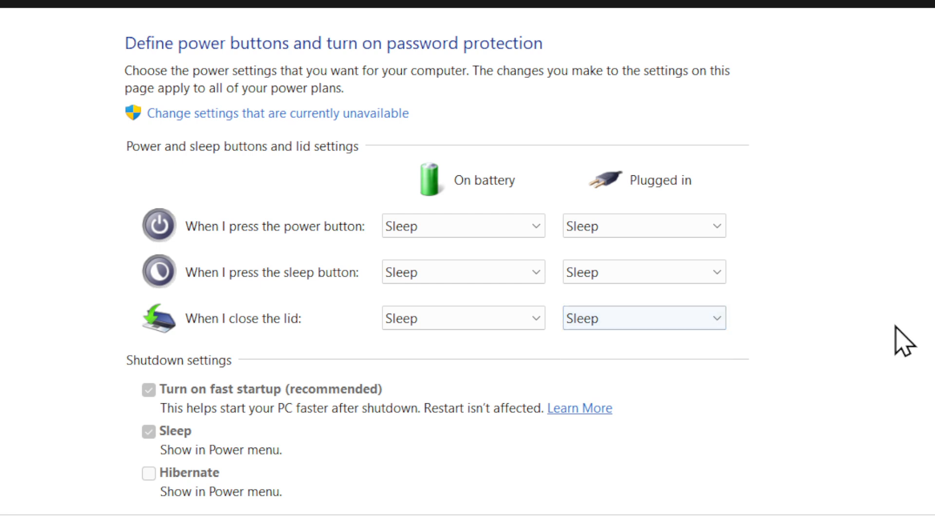
mouse_move(41, 174)
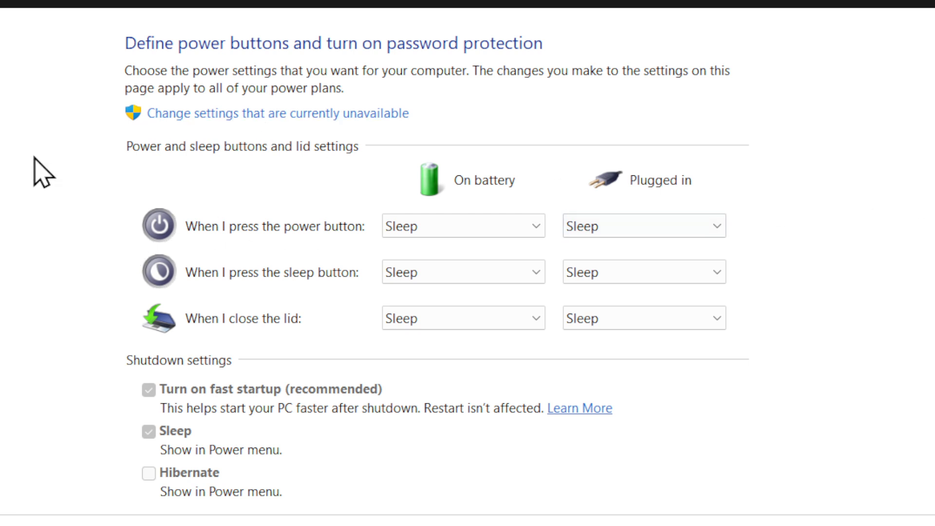
mouse_move(661, 257)
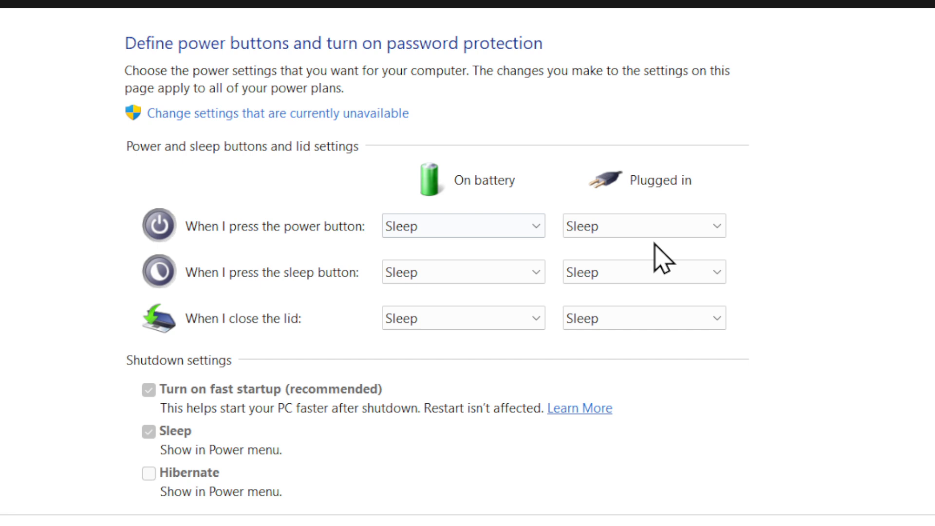
Set the plugged-in power button action to Hibernate and return to the Power Options overview
click(643, 225)
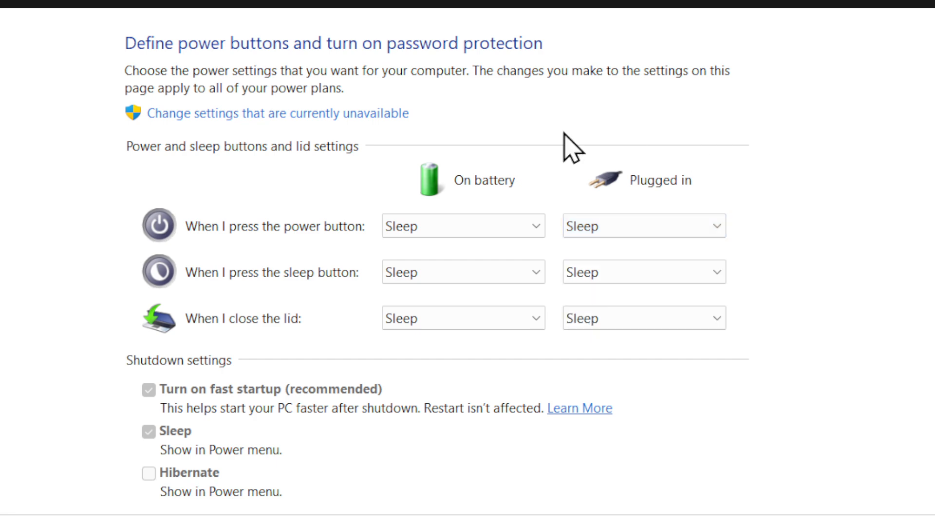
mouse_move(641, 197)
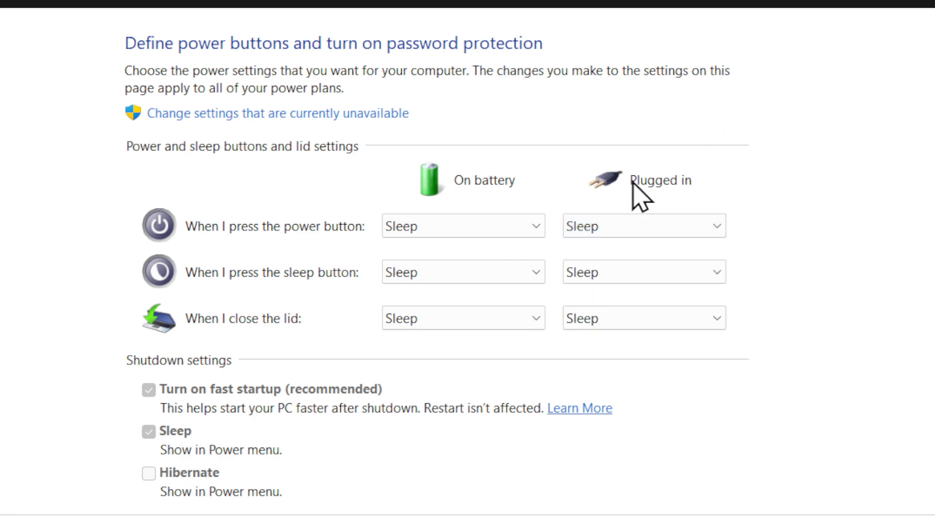
click(643, 225)
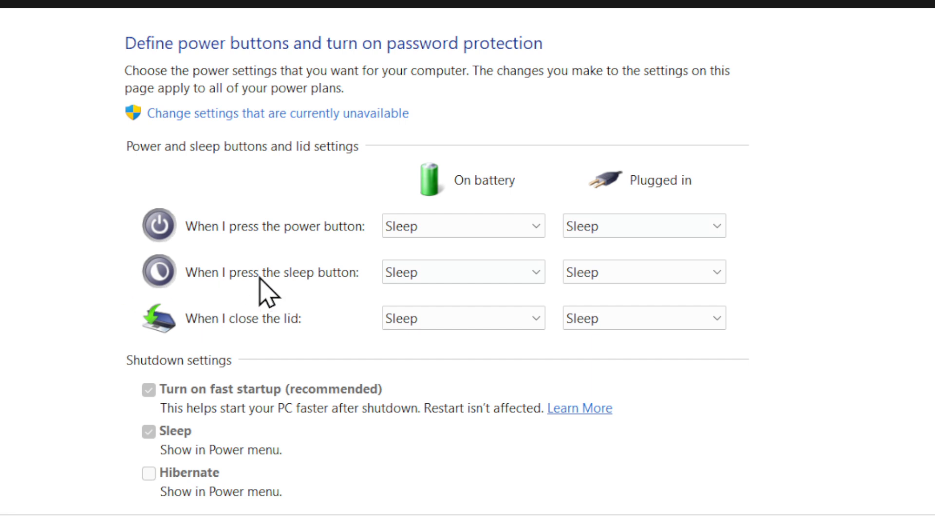
mouse_move(193, 375)
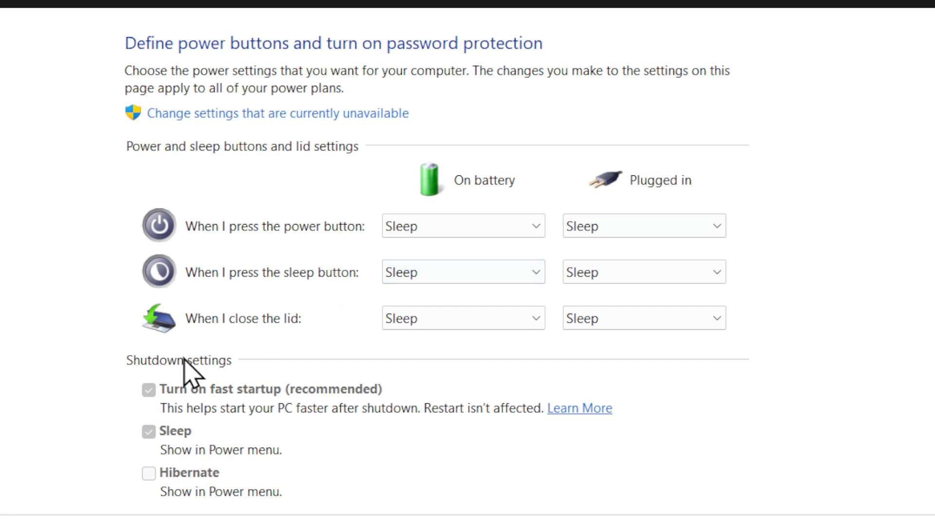
click(644, 226)
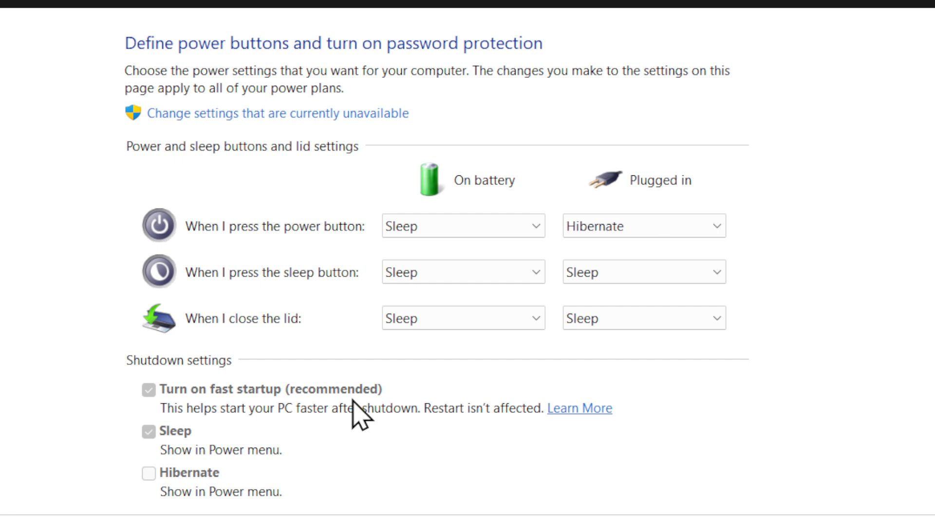
click(643, 226)
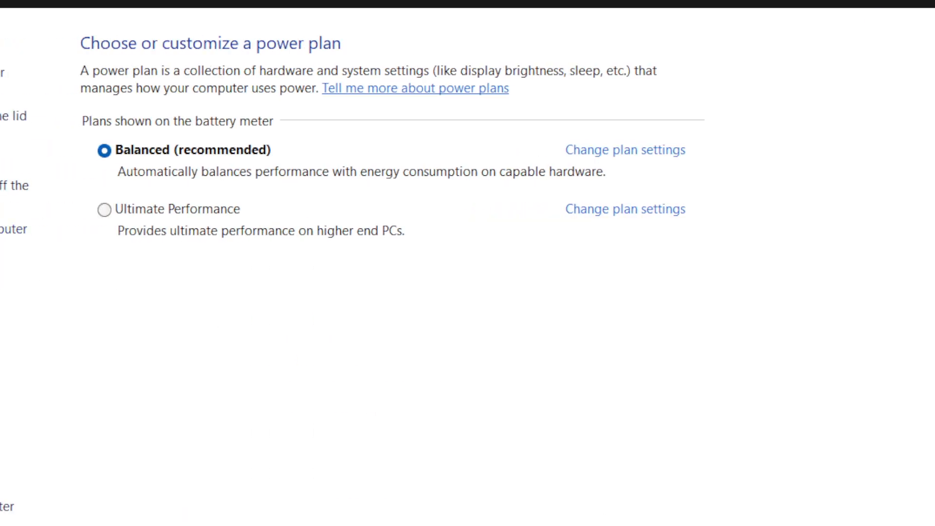
click(741, 62)
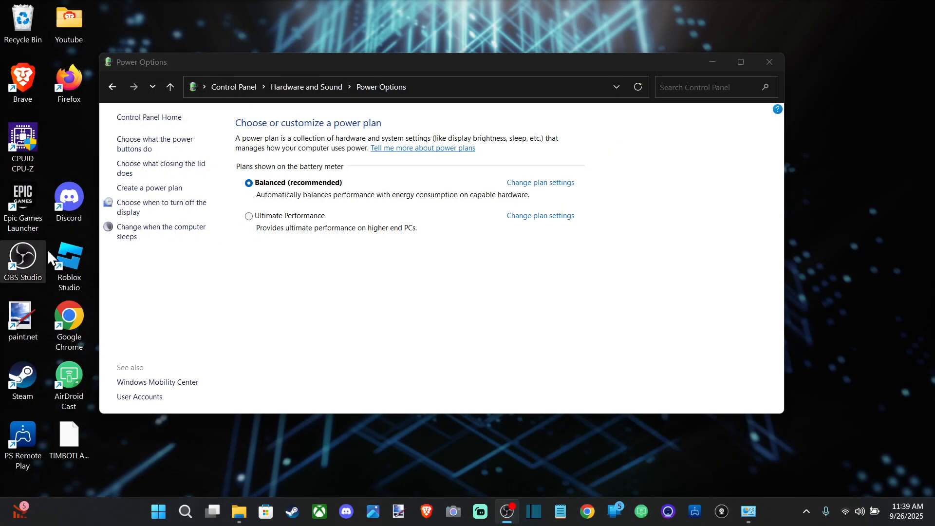
mouse_move(208, 279)
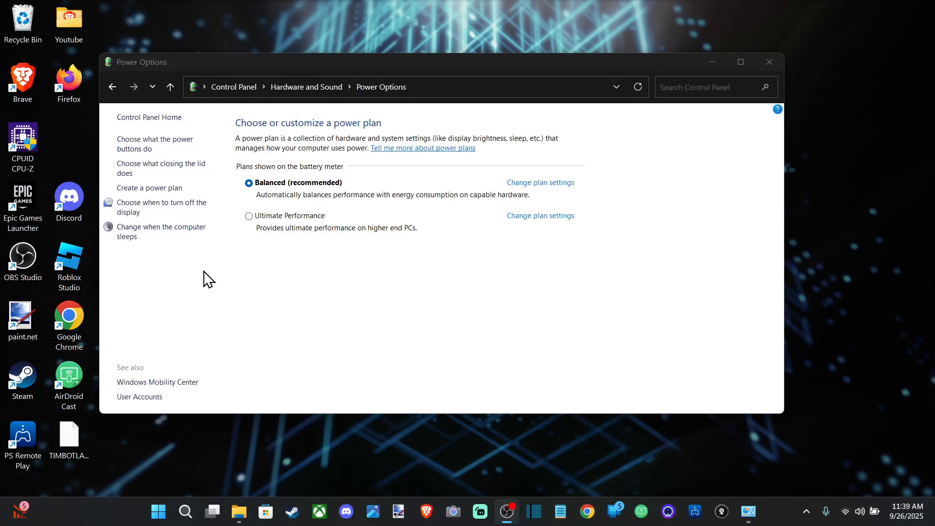